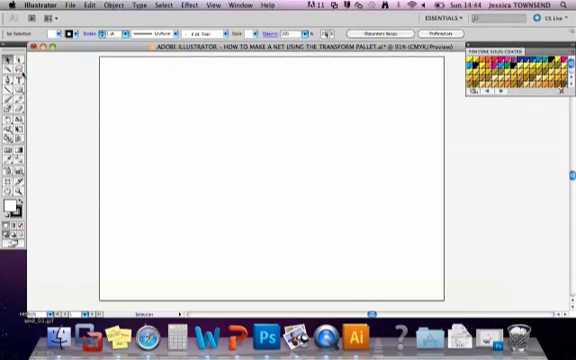
Check the Document Setup options, then show the Transform panel from the Window menu.
click(72, 4)
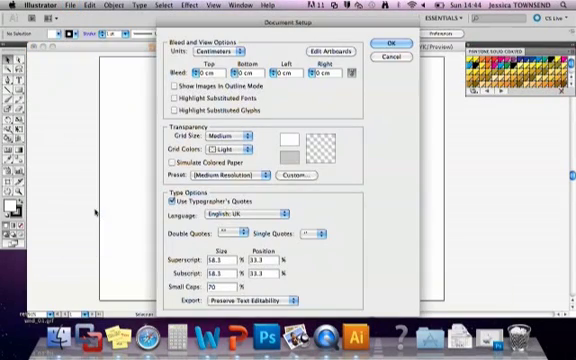
click(224, 48)
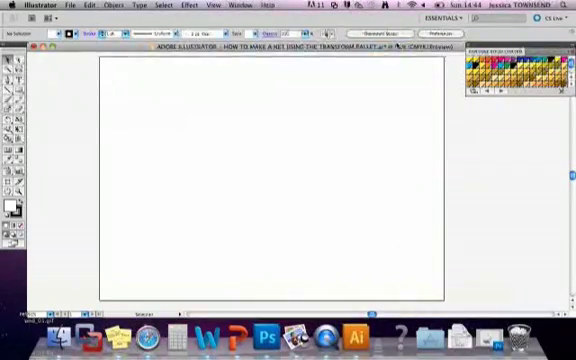
click(232, 4)
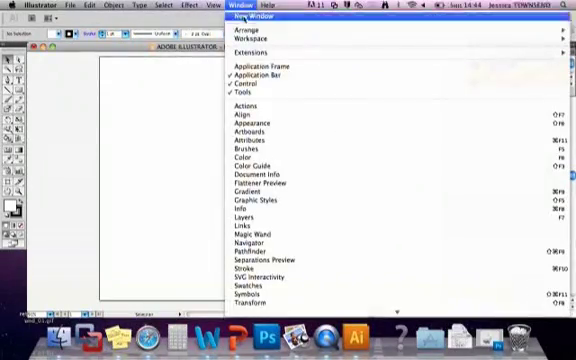
mouse_move(250, 268)
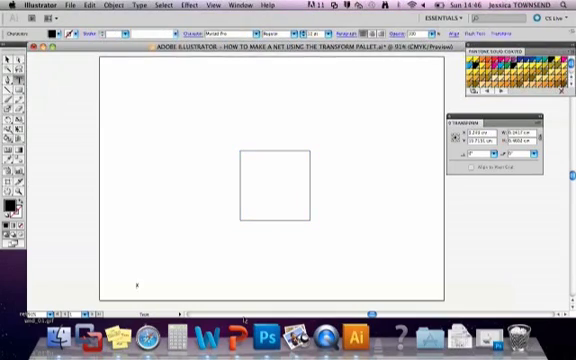
mouse_move(140, 282)
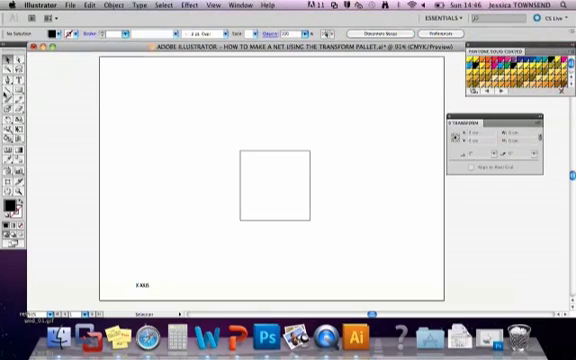
Draw a short horizontal line beside the bottom-left label and deselect everything.
drag(160, 284, 204, 284)
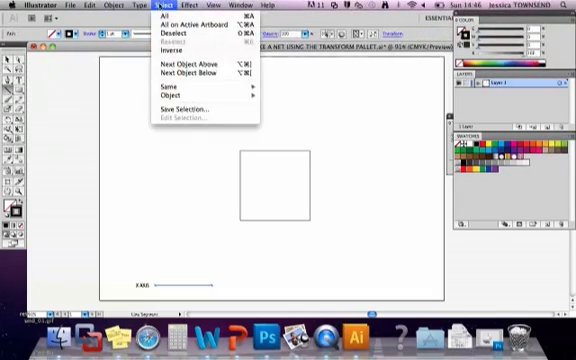
click(236, 4)
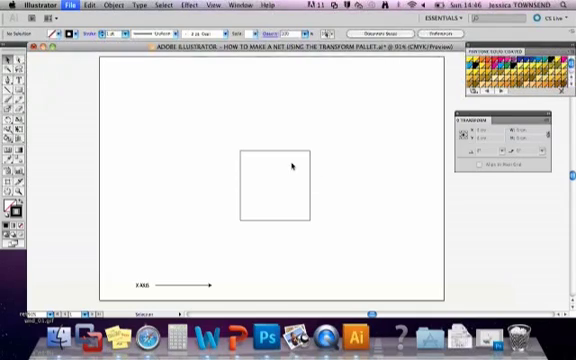
click(276, 184)
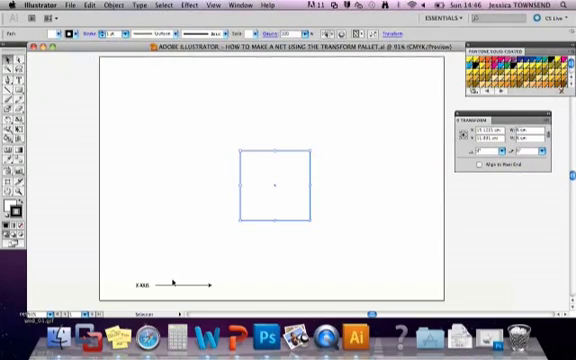
mouse_move(136, 136)
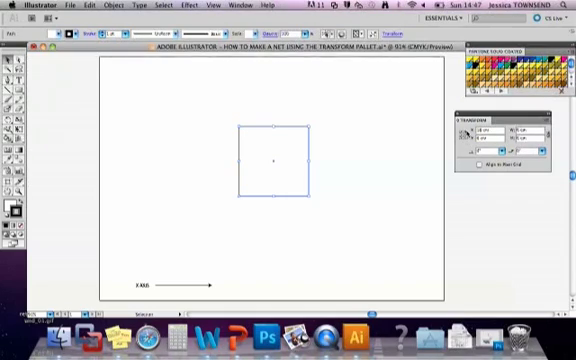
mouse_move(198, 136)
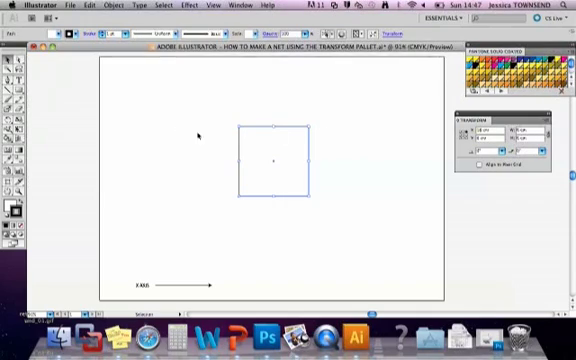
mouse_move(362, 192)
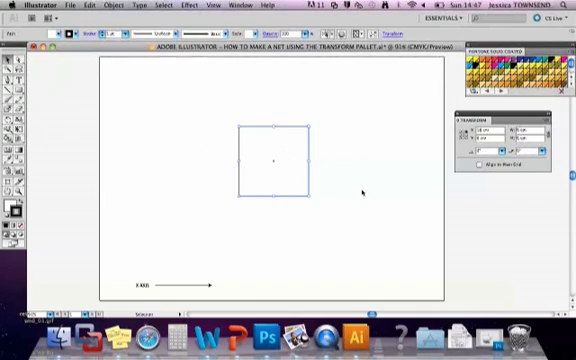
mouse_move(308, 140)
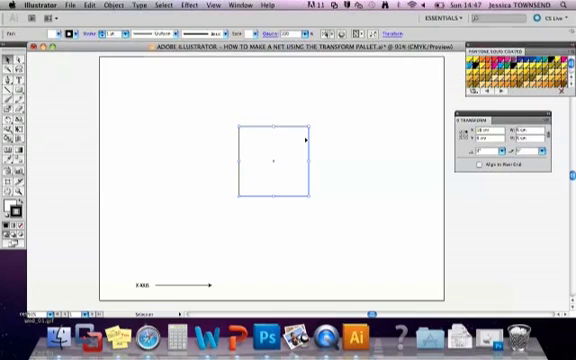
mouse_move(270, 88)
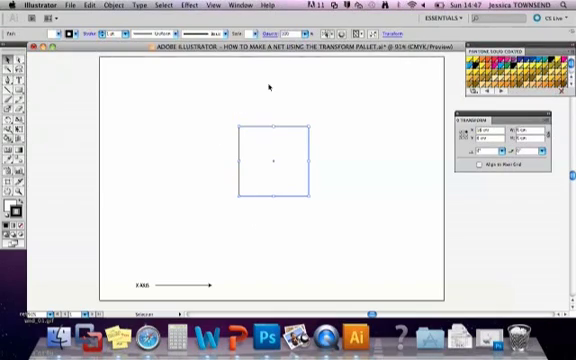
mouse_move(340, 268)
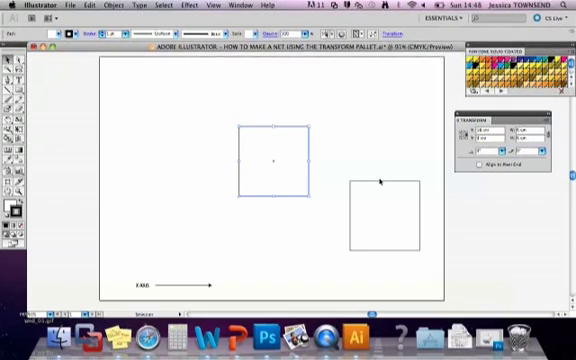
Snap the second square edge-to-edge against the right side of the first square.
click(384, 222)
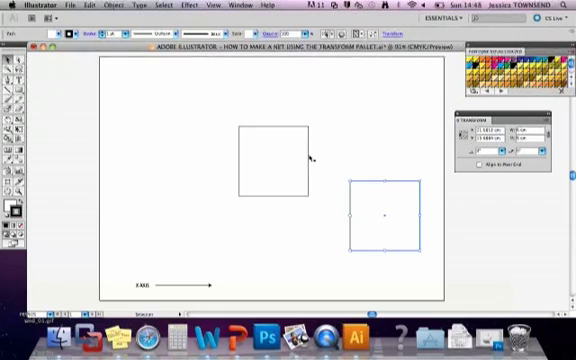
click(276, 156)
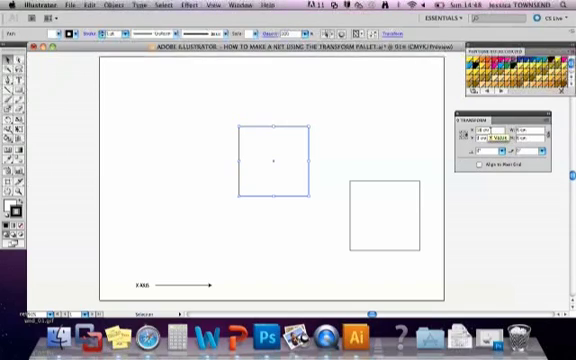
click(384, 212)
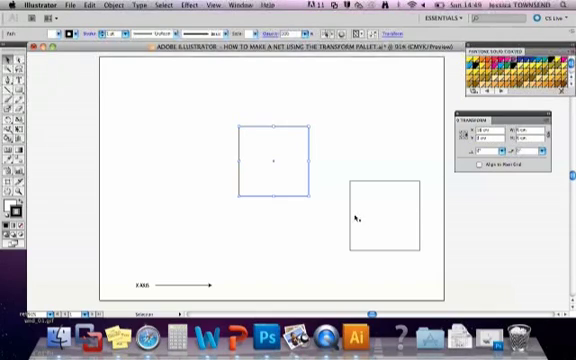
click(384, 212)
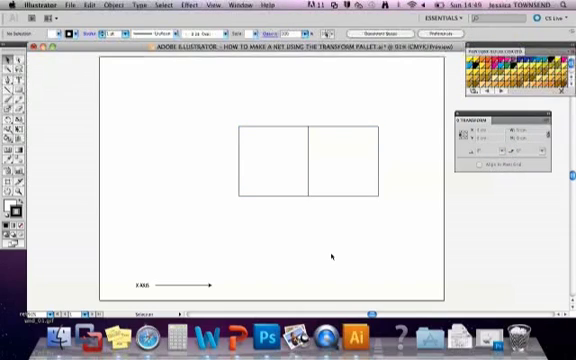
mouse_move(258, 152)
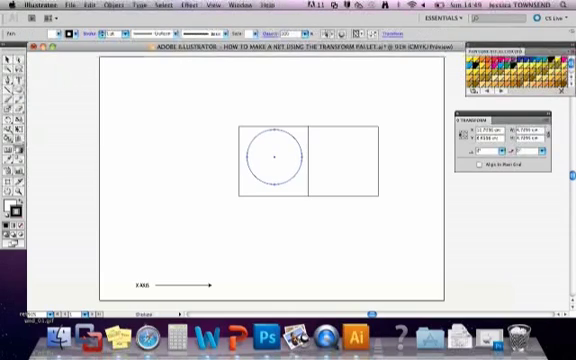
Centre a circle inside the left square so it fills it.
click(270, 156)
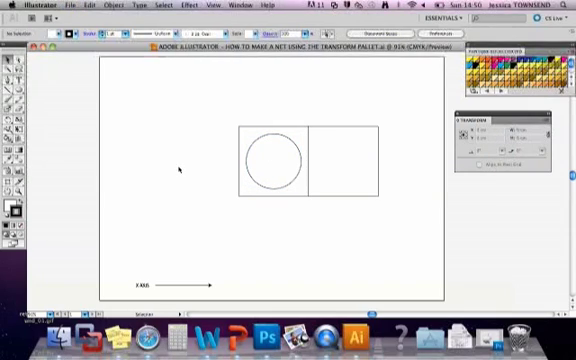
mouse_move(338, 128)
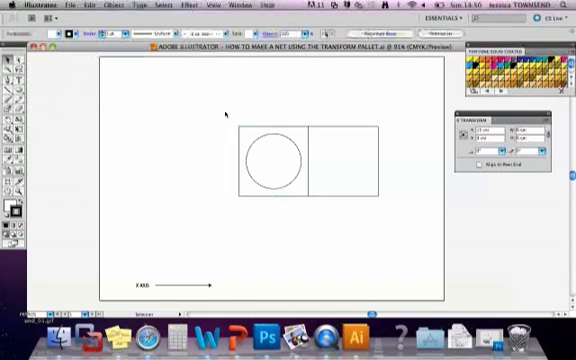
Duplicate a square to the left edge so the circled square sits in the middle.
click(270, 156)
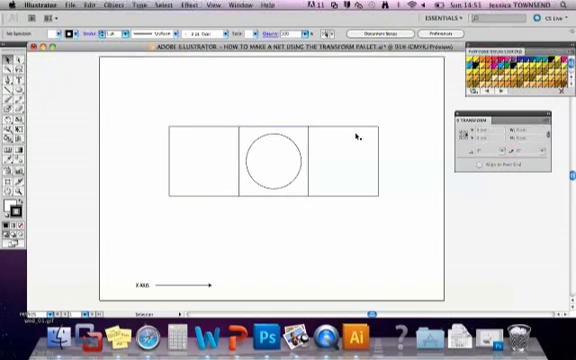
click(350, 156)
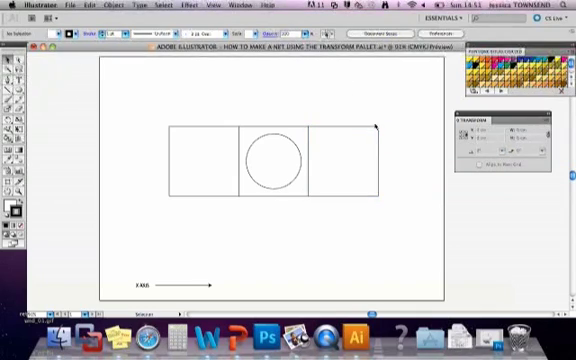
click(350, 158)
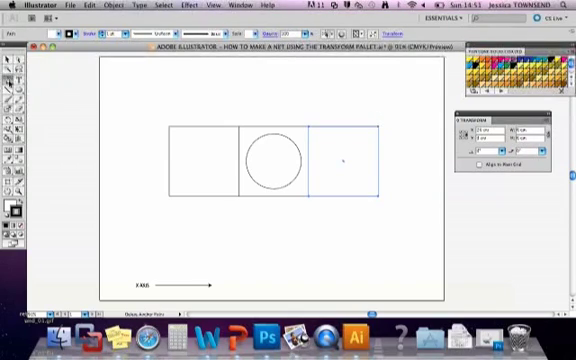
click(10, 88)
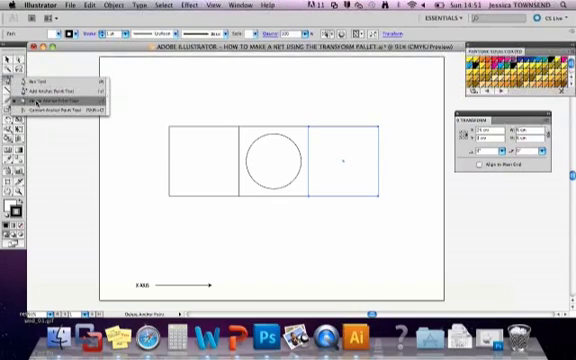
click(14, 72)
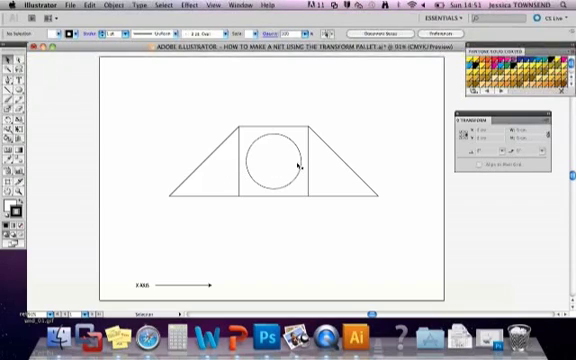
mouse_move(350, 136)
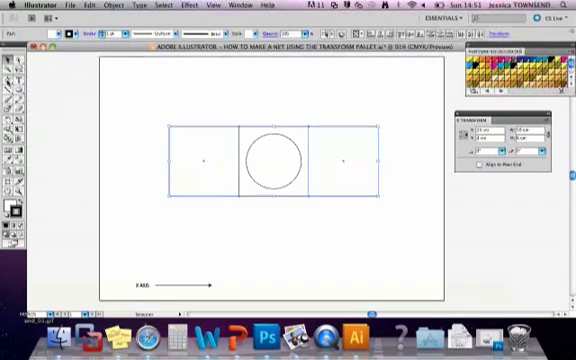
mouse_move(12, 76)
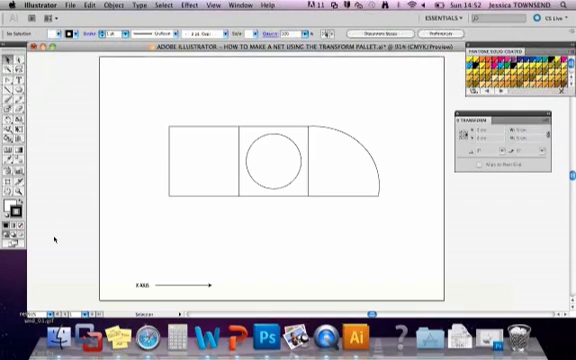
mouse_move(188, 208)
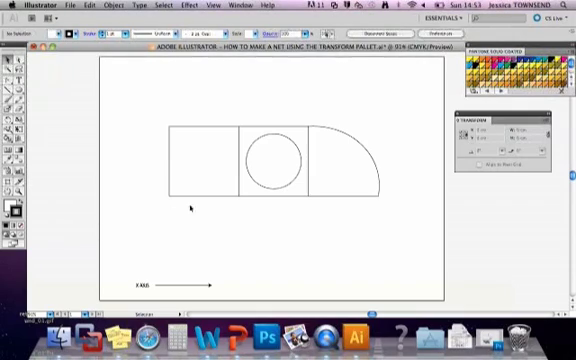